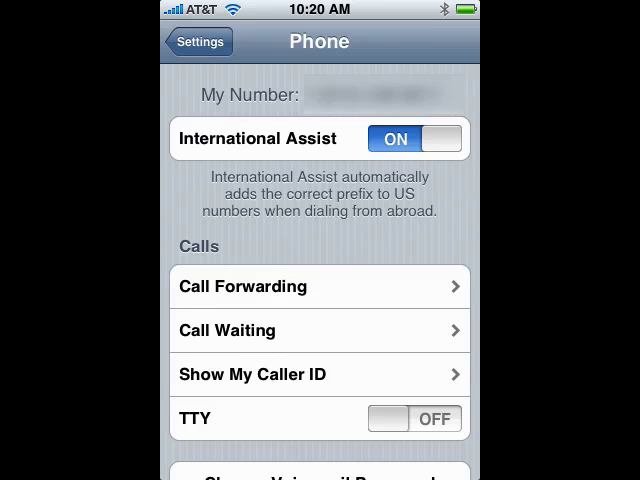
click(319, 286)
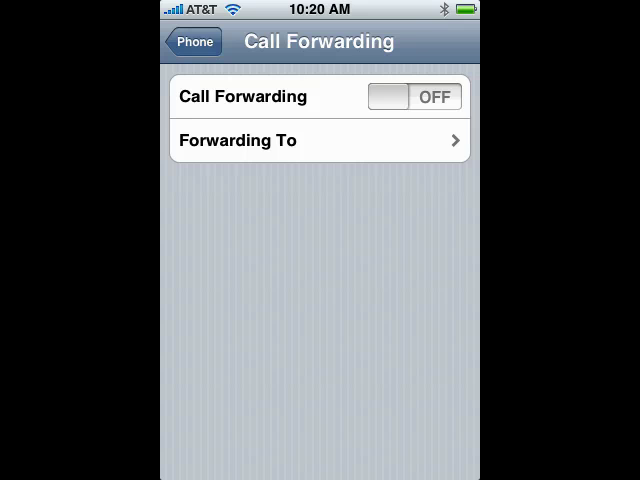
click(320, 140)
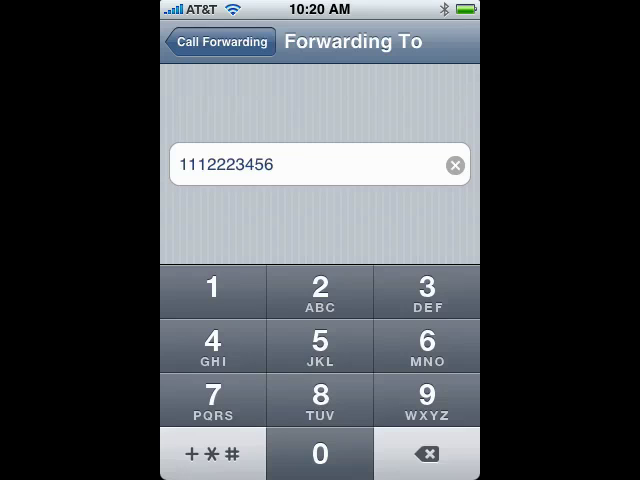